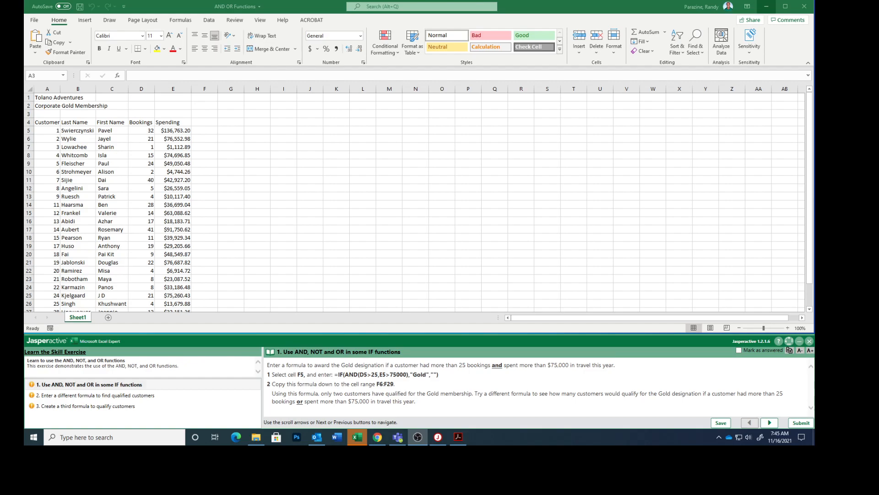
{"action": "mouse_move", "coordinate": [407, 205]}
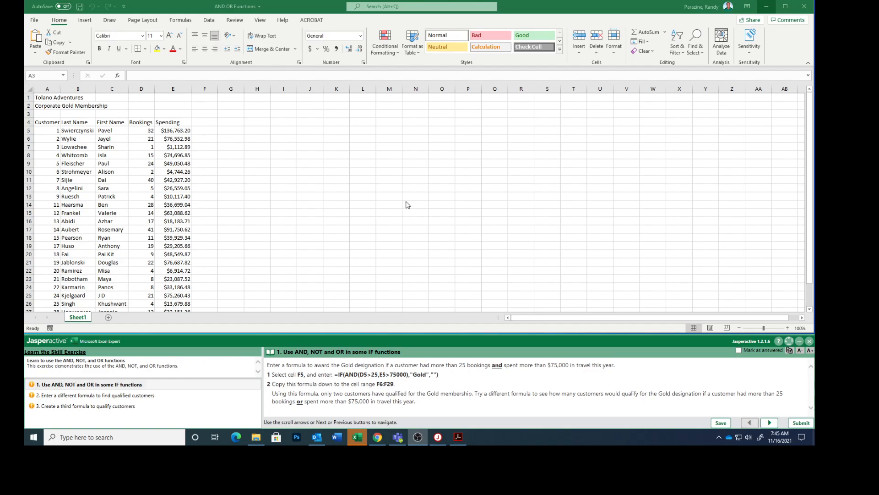
- Select cell F5 and copy the IF/AND Gold formula from the exercise instructions
{"action": "left_click", "coordinate": [205, 130]}
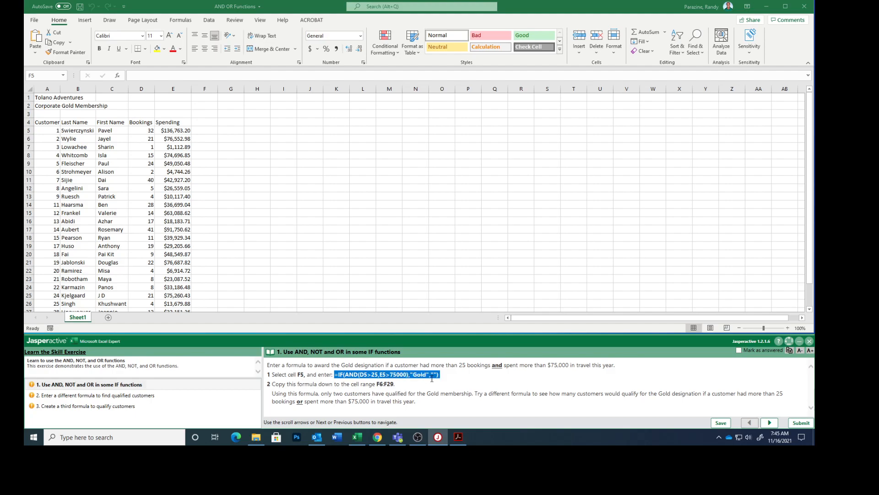
{"action": "mouse_move", "coordinate": [427, 381]}
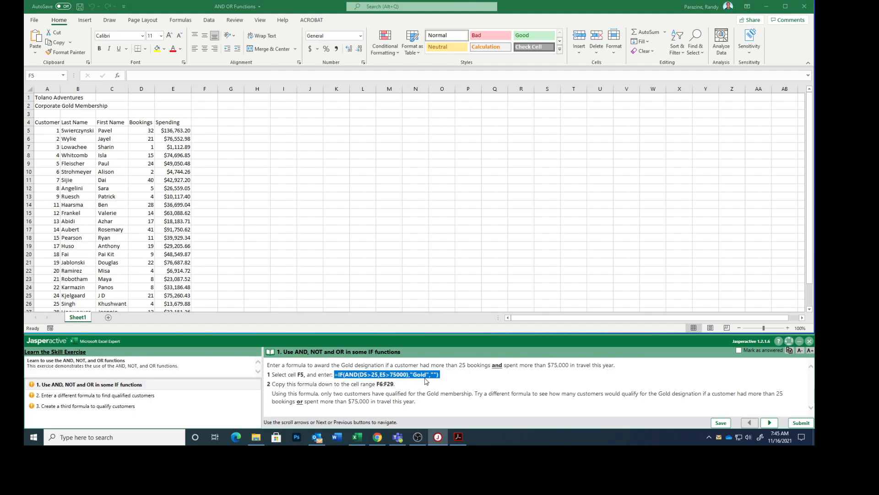
{"action": "right_click", "coordinate": [204, 130]}
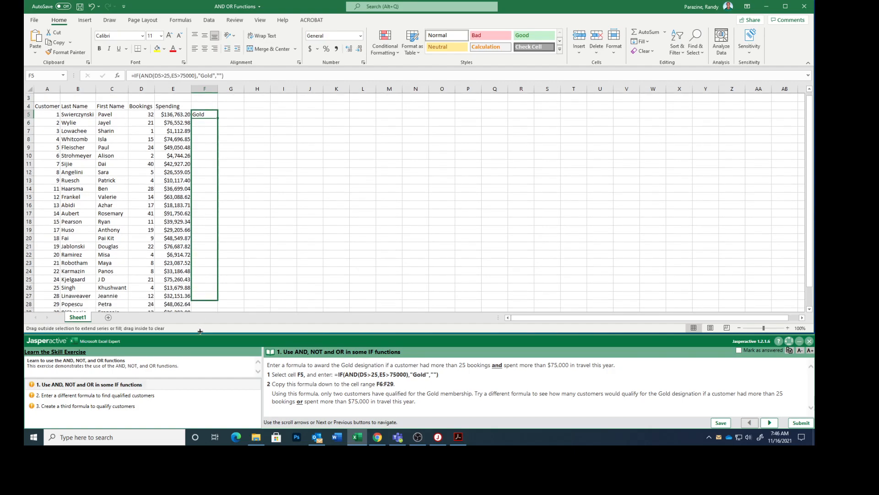
- Fill the Gold formula from F5 down to F29, flagging Swierczynski and Aubert
{"action": "scroll", "scroll_direction": "down", "scroll_amount": 3}
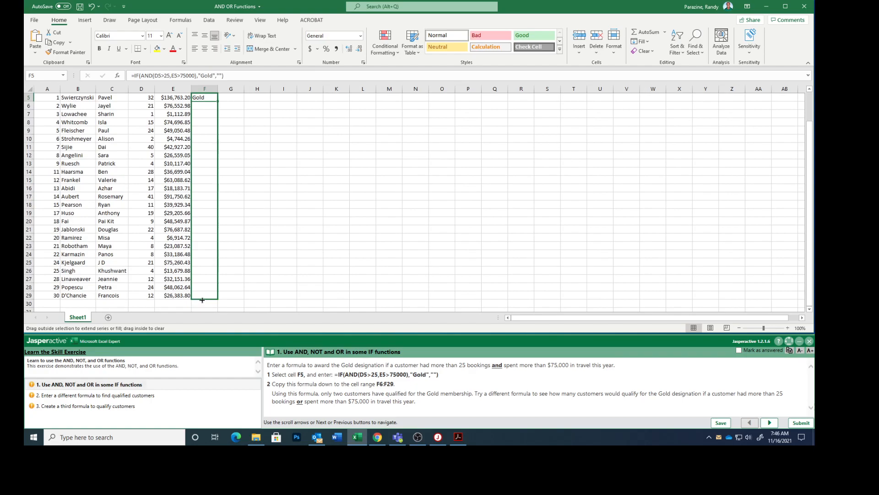
{"action": "left_click_drag", "start_coordinate": [204, 97], "coordinate": [205, 295]}
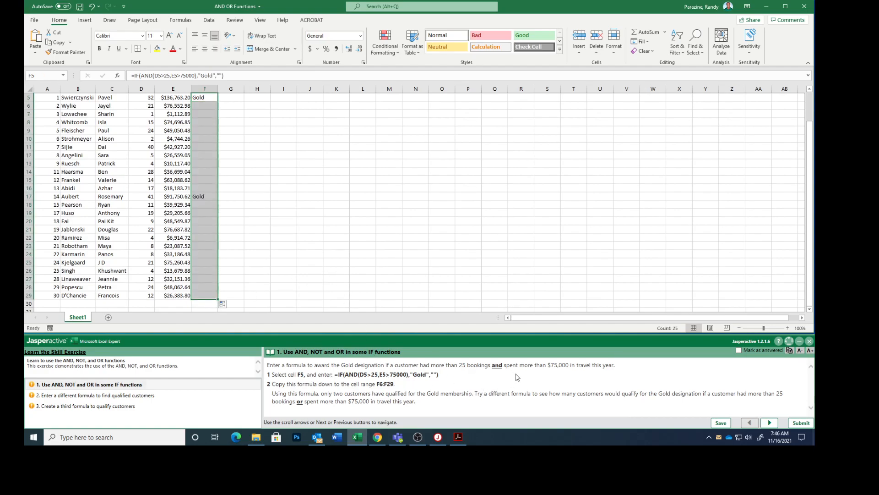
{"action": "mouse_move", "coordinate": [544, 380]}
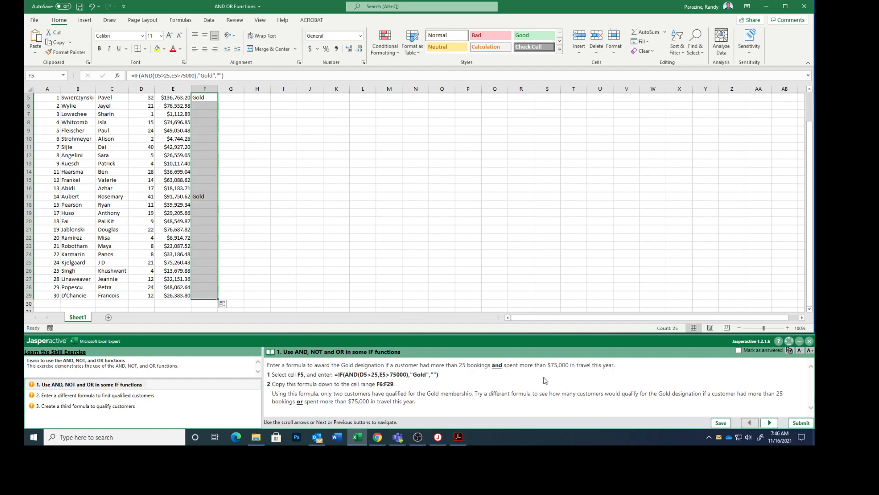
{"action": "mouse_move", "coordinate": [520, 376]}
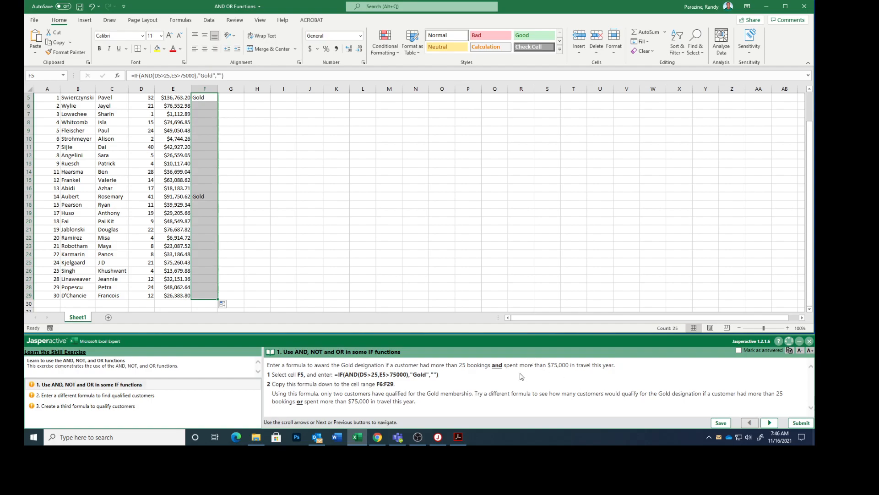
{"action": "mouse_move", "coordinate": [641, 376]}
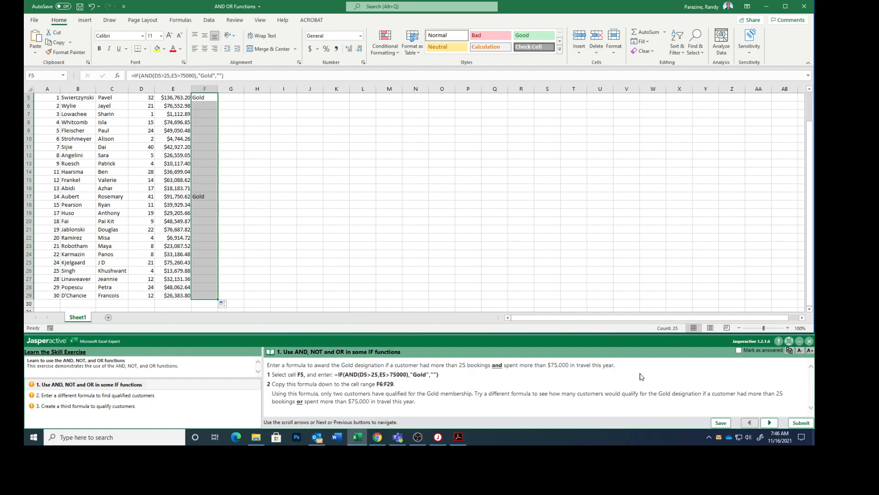
{"action": "mouse_move", "coordinate": [455, 394]}
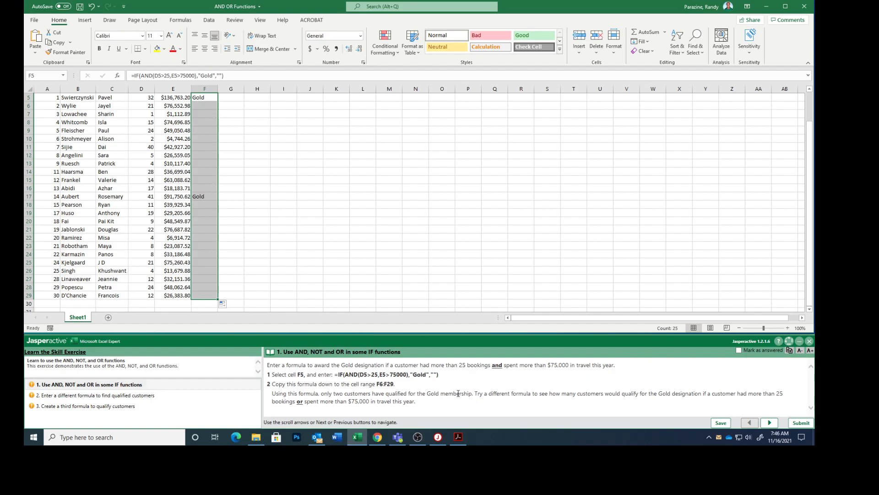
{"action": "mouse_move", "coordinate": [439, 387]}
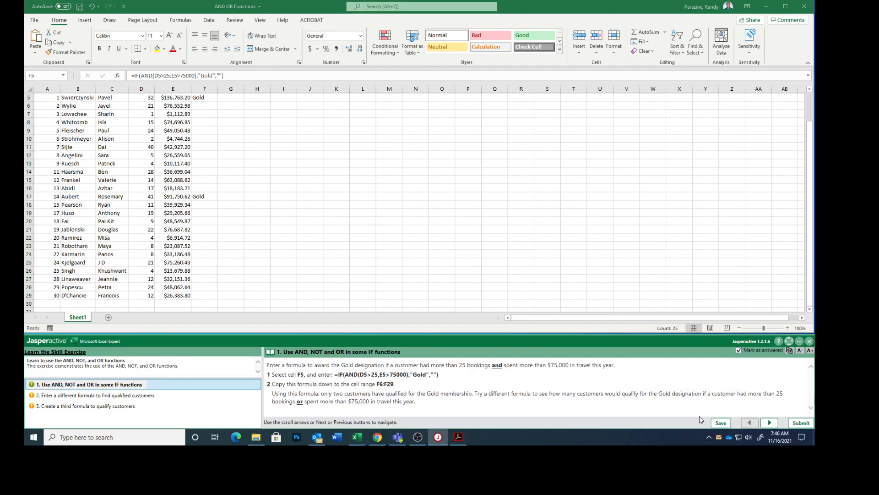
- On step two, enter =IF(OR(D5>25,E5>75000),"Gold","") in cell G5
{"action": "left_click", "coordinate": [769, 422]}
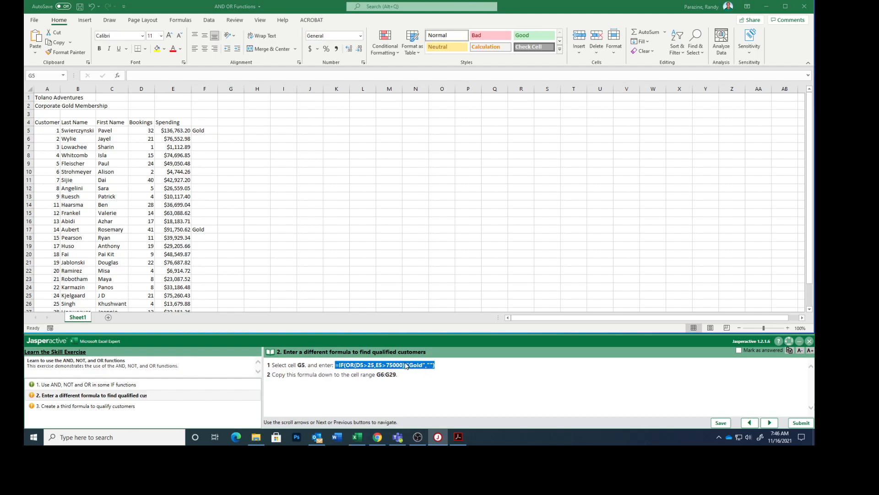
{"action": "mouse_move", "coordinate": [140, 187]}
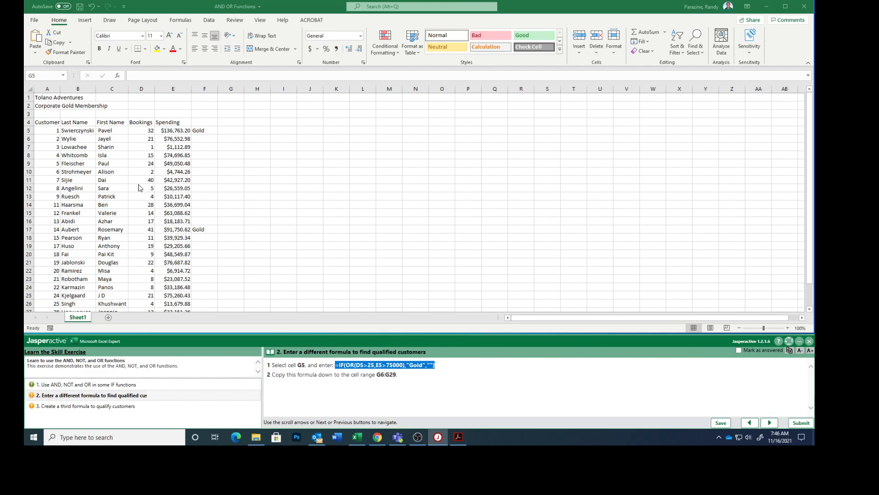
{"action": "left_click", "coordinate": [231, 130]}
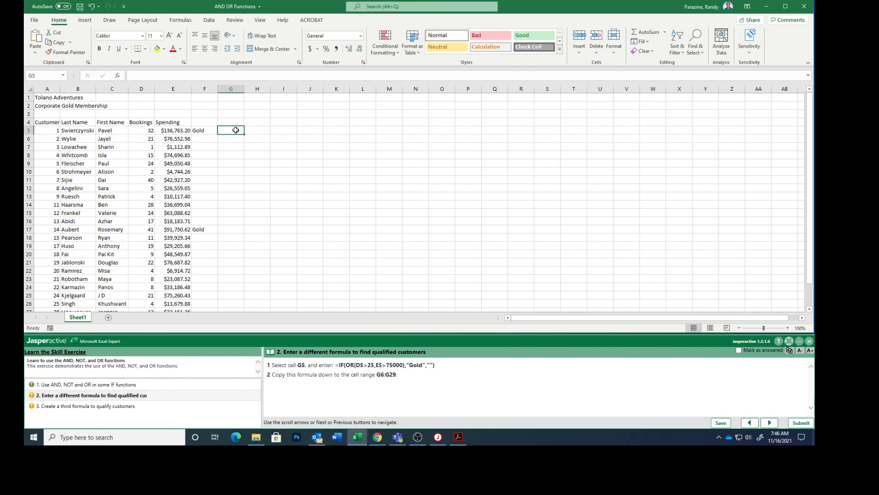
{"action": "type", "text": "=IF(OR(D5>25,E5>75000),\"Gold\",\"\")"}
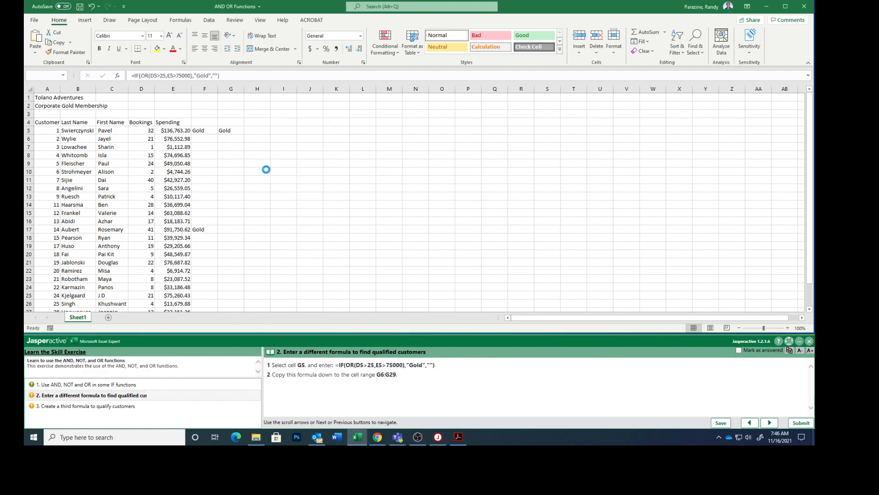
{"action": "left_click", "coordinate": [229, 130]}
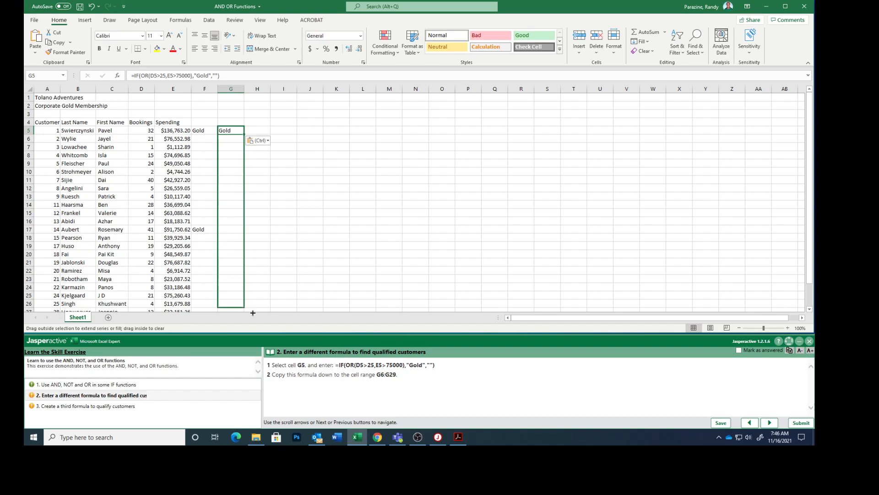
- Extend the OR formula down to G29 and advance to the third exercise step
{"action": "scroll", "scroll_direction": "down", "scroll_amount": 3}
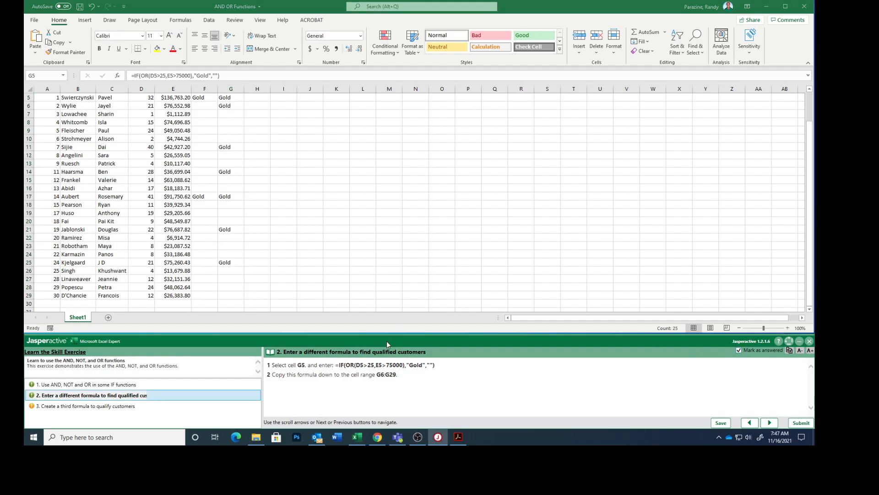
{"action": "left_click", "coordinate": [769, 423]}
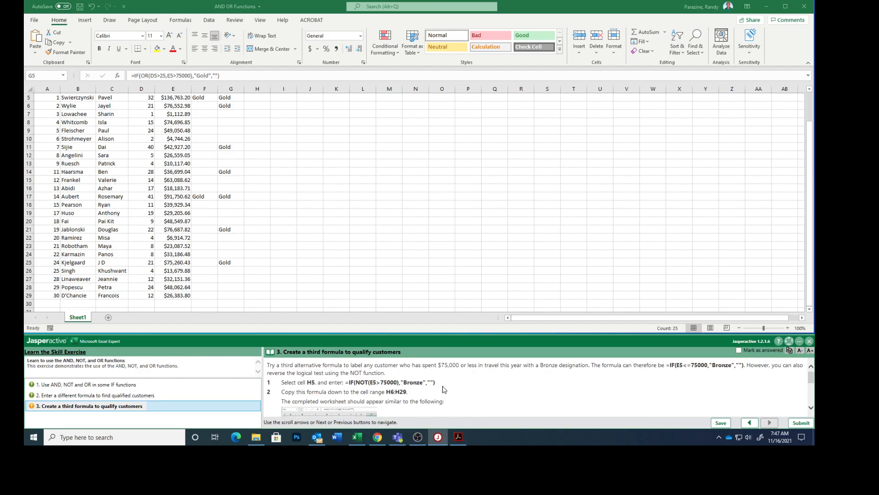
{"action": "mouse_move", "coordinate": [484, 383]}
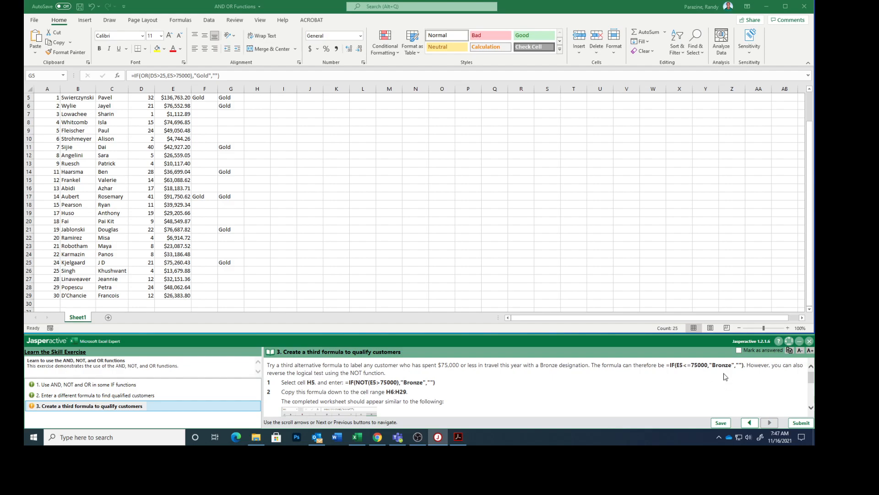
{"action": "mouse_move", "coordinate": [799, 377]}
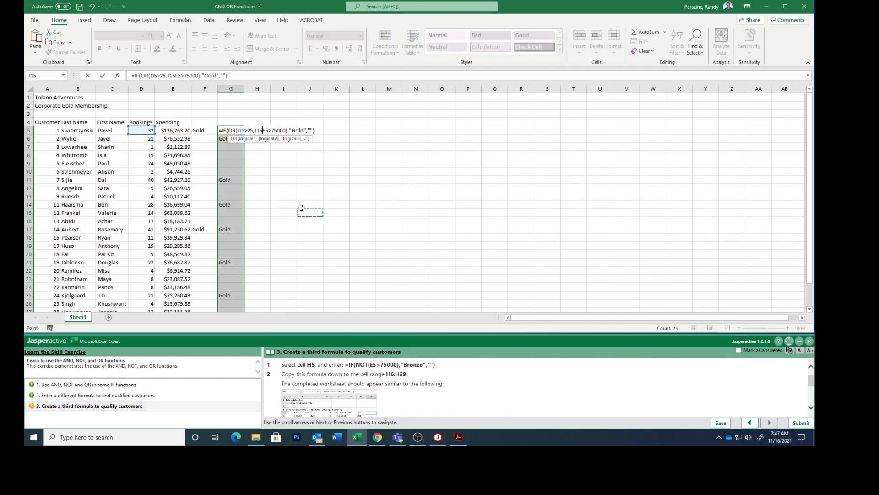
{"action": "left_click", "coordinate": [336, 180]}
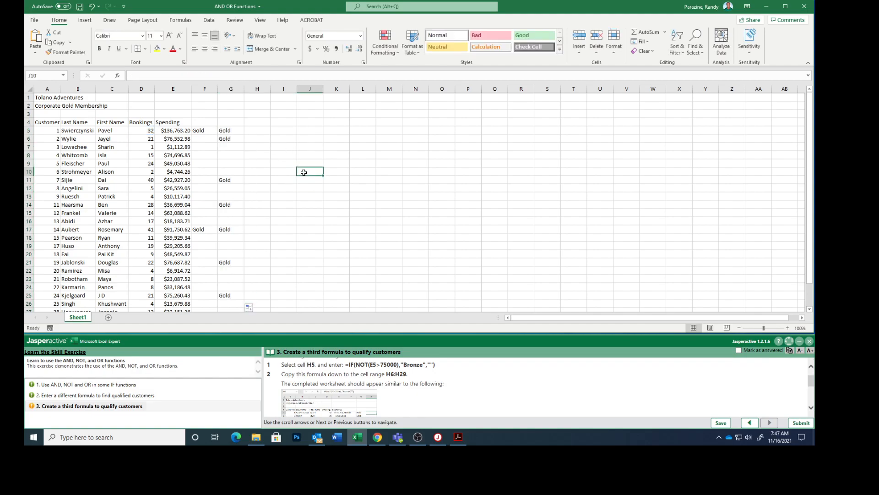
{"action": "left_click", "coordinate": [256, 130]}
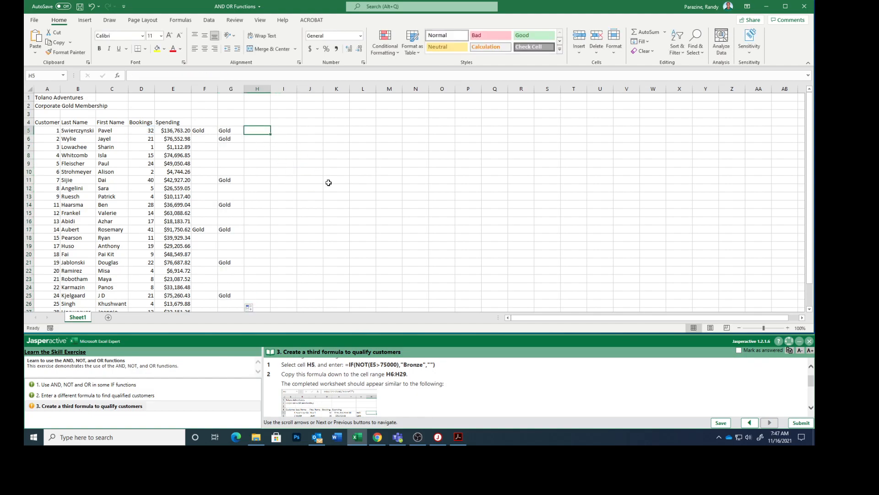
{"action": "mouse_move", "coordinate": [338, 307]}
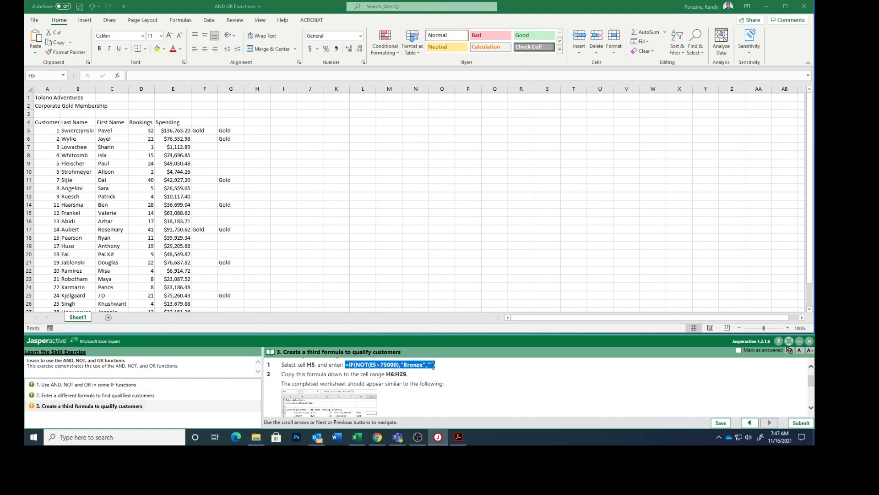
{"action": "mouse_move", "coordinate": [421, 366]}
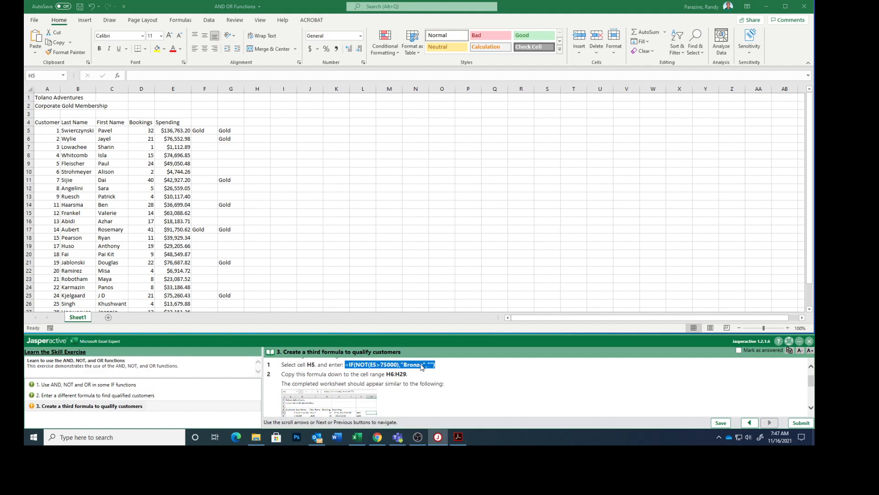
- Enter =IF(NOT(E5>75000),"Bronze","") in cell H5
{"action": "left_click", "coordinate": [257, 129]}
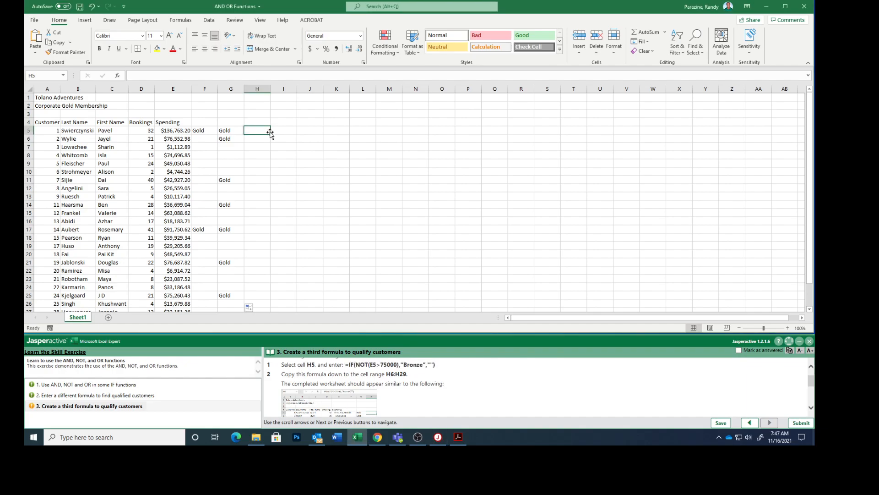
{"action": "type", "text": "=IF(NOT(E5>75000),\"Bronze\",\"\")"}
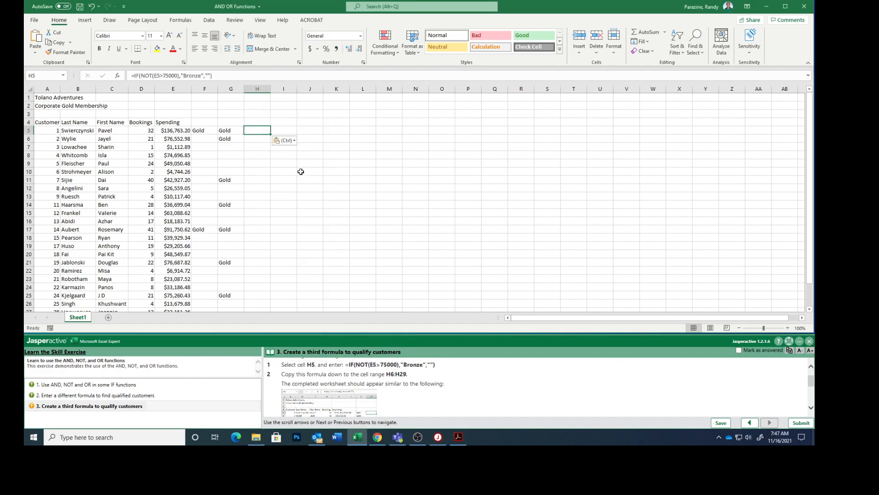
{"action": "mouse_move", "coordinate": [307, 176]}
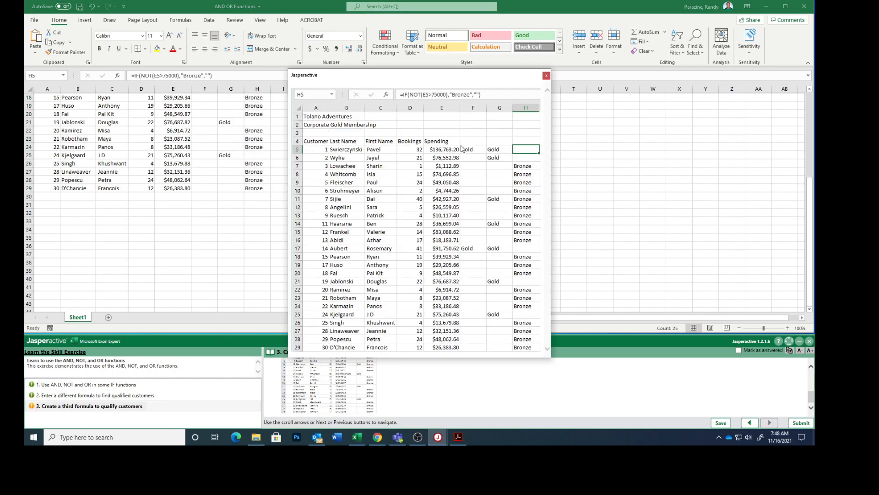
{"action": "mouse_move", "coordinate": [387, 160]}
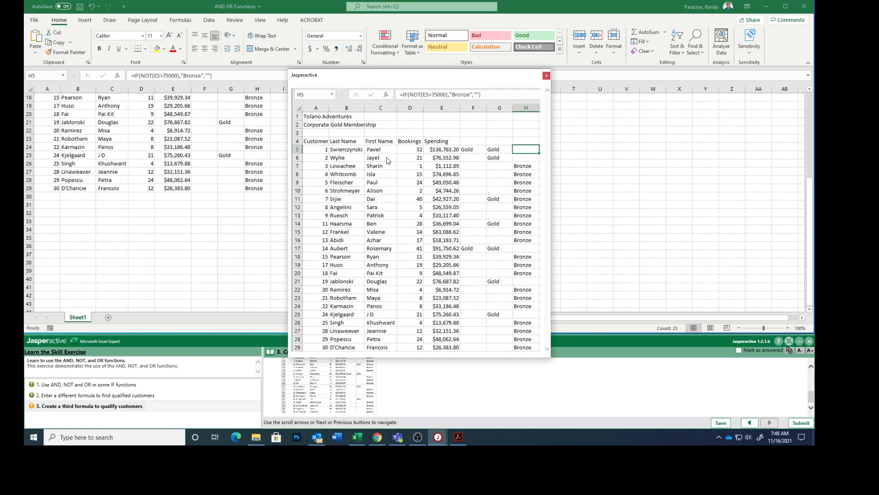
- Close the expected-worksheet preview and mark the third task answered
{"action": "left_click", "coordinate": [545, 74]}
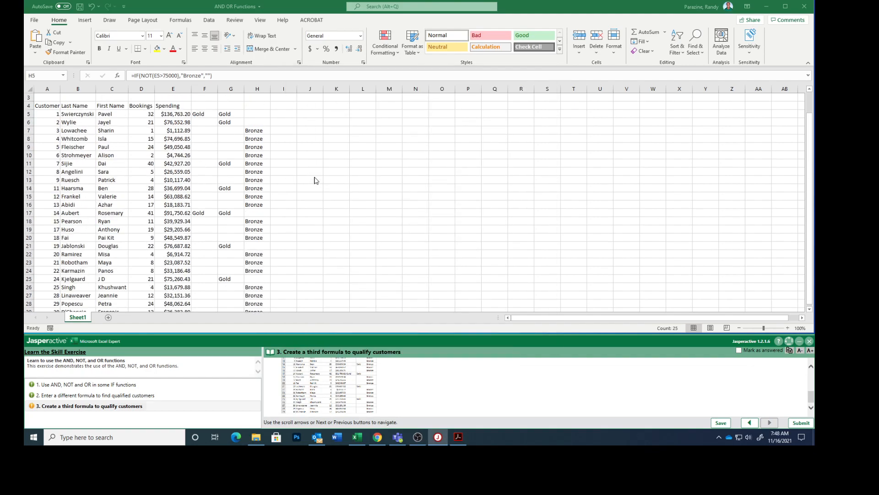
{"action": "mouse_move", "coordinate": [641, 375]}
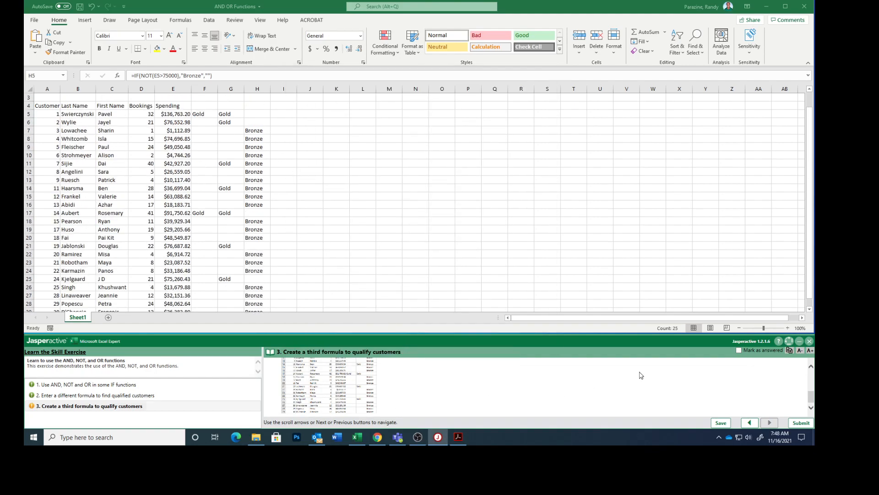
{"action": "left_click", "coordinate": [739, 350]}
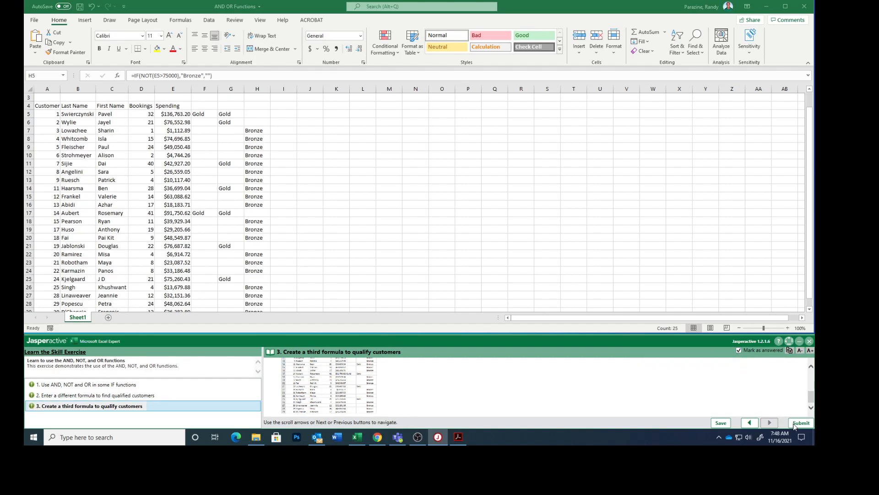
- Submit the exercise and confirm sending the results for scoring
{"action": "left_click", "coordinate": [801, 423]}
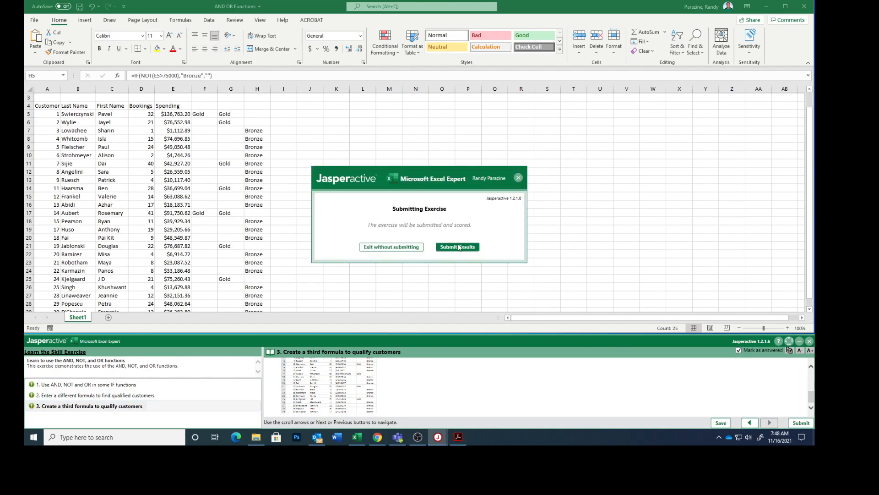
{"action": "left_click", "coordinate": [457, 247]}
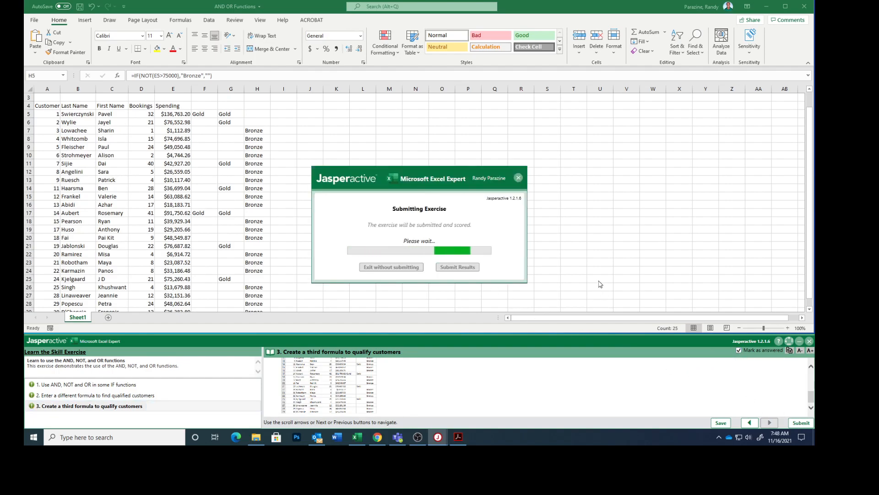
{"action": "left_click", "coordinate": [457, 266]}
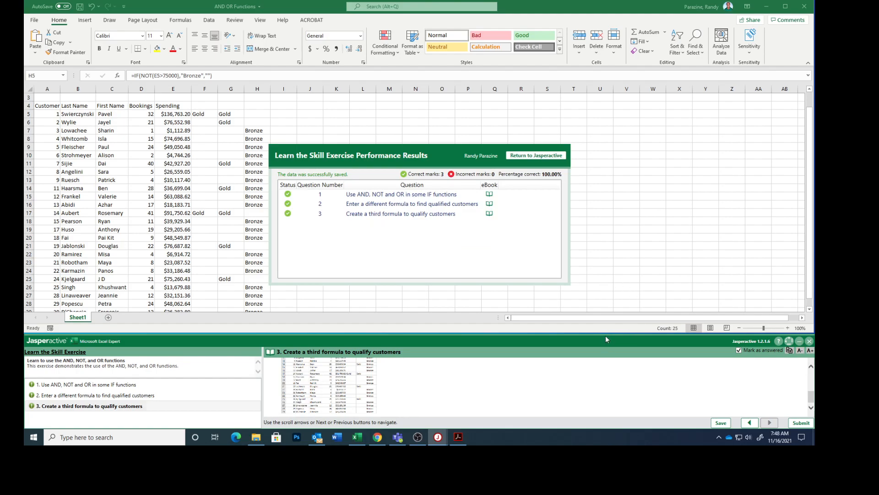